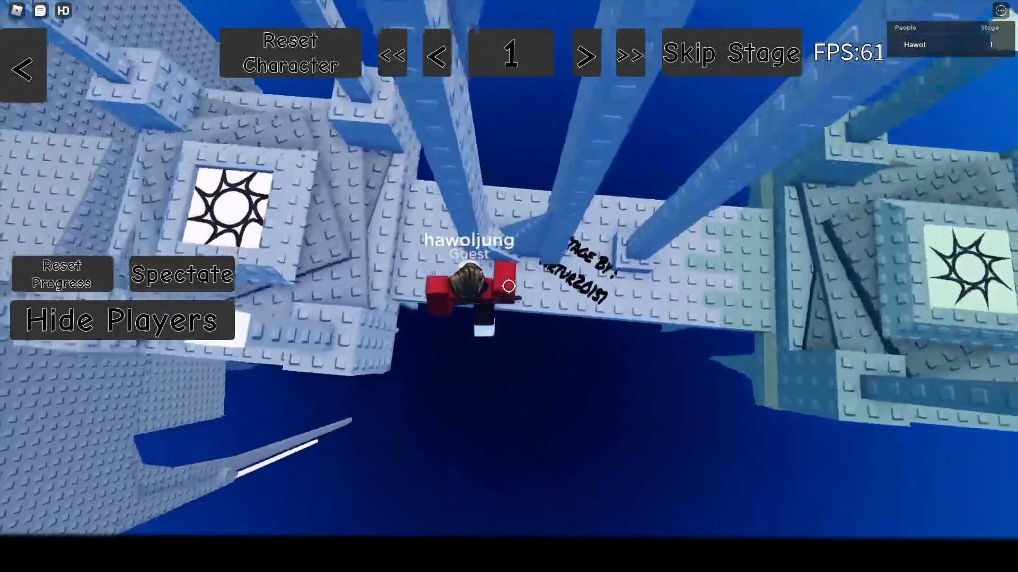
Jump across the pale blue, green and yellow brick platforms to reach stage 5.
left_click(583, 53)
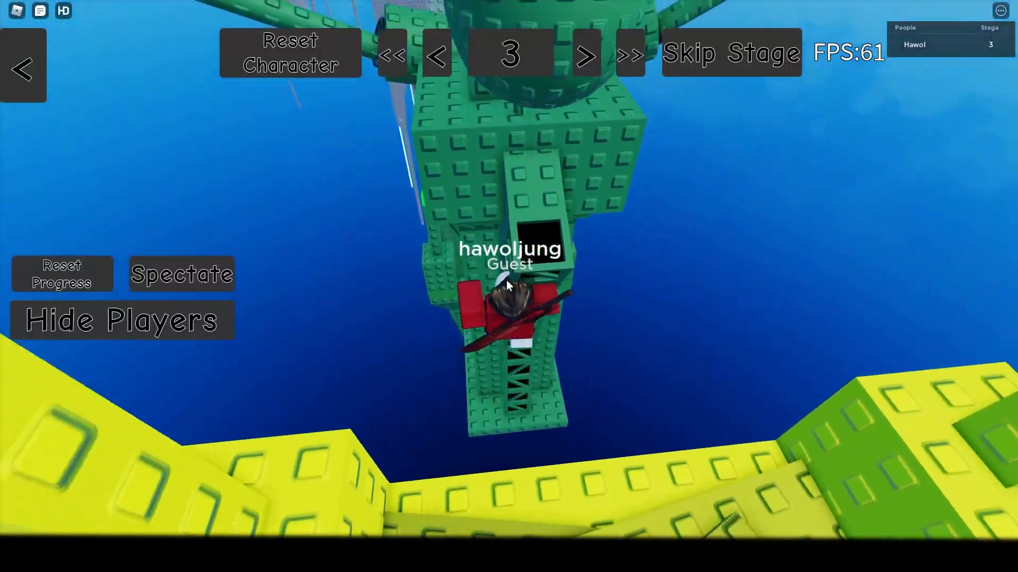
left_click(584, 54)
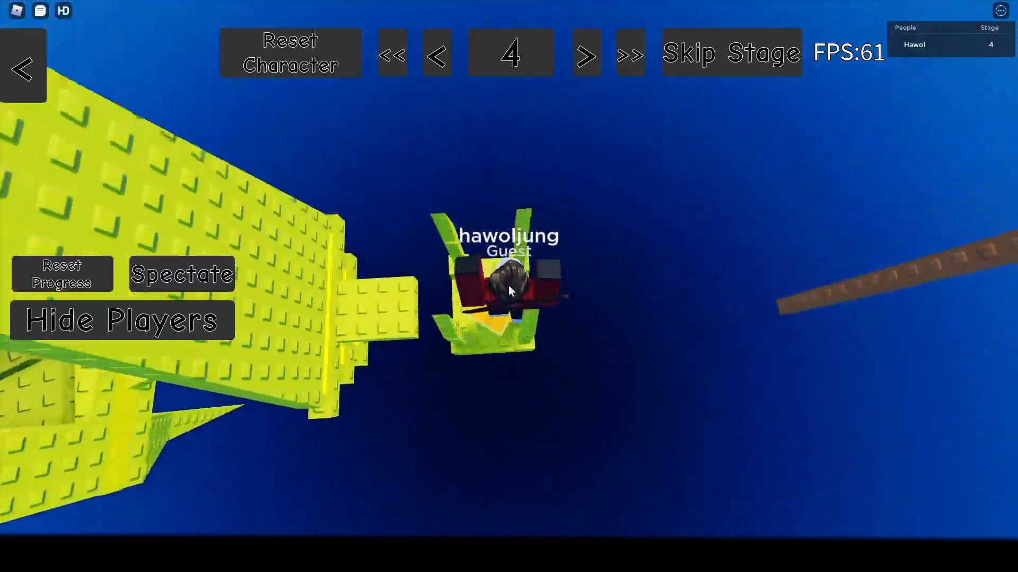
left_click(585, 52)
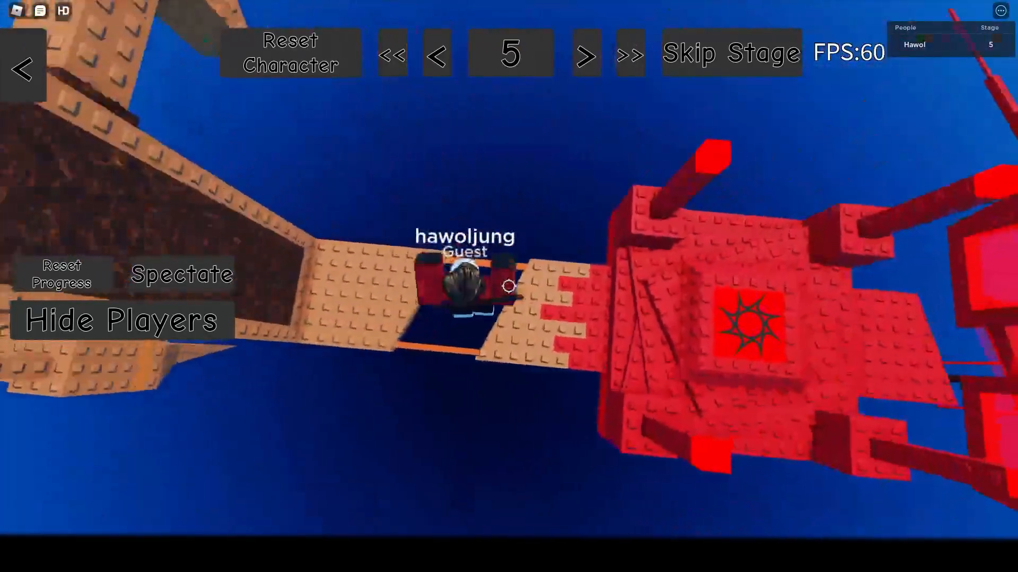
Cross the tan walkway, red and dark blue sections to the blue checkpoint at stage 9.
left_click(583, 53)
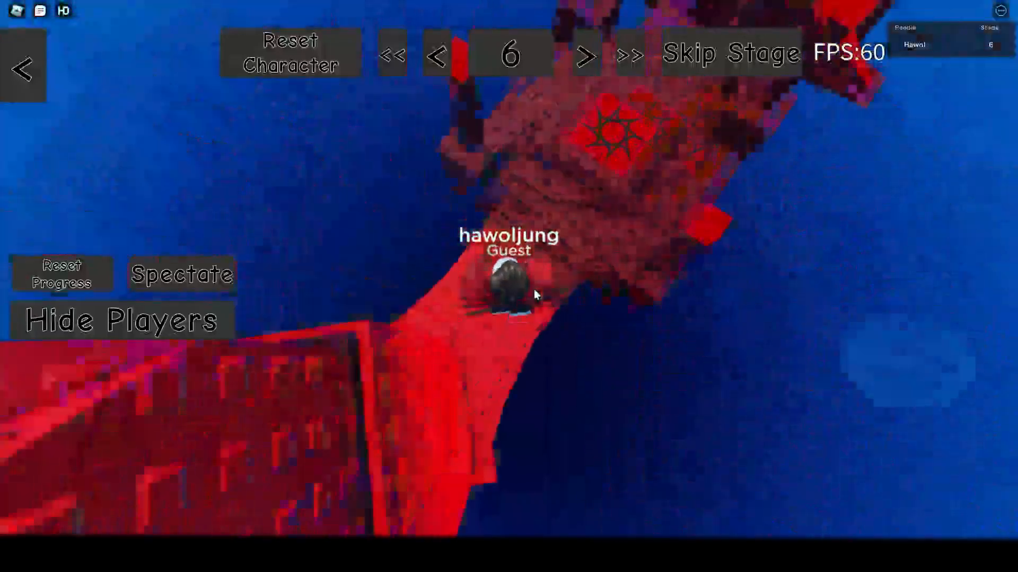
left_click(583, 54)
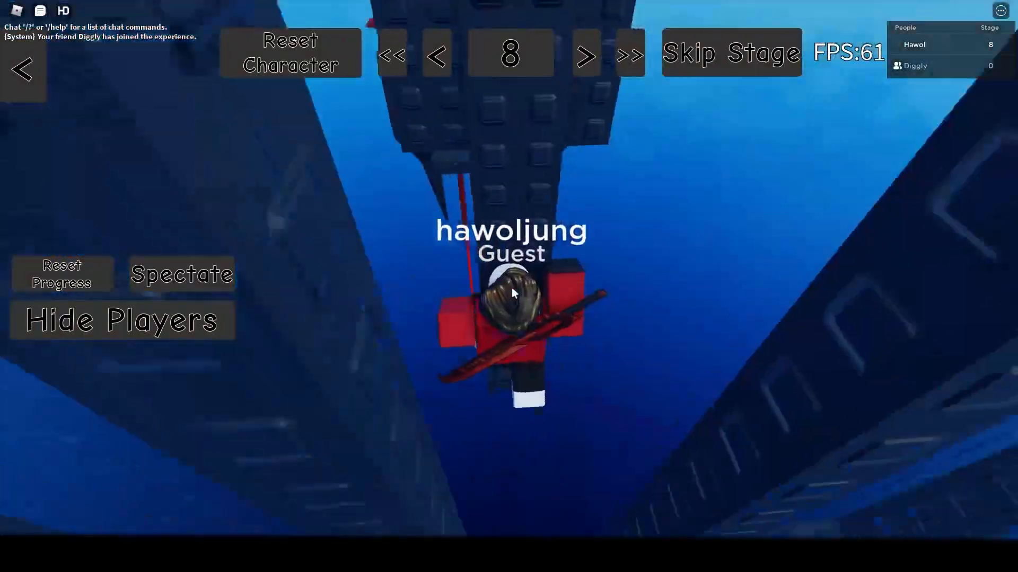
left_click(583, 53)
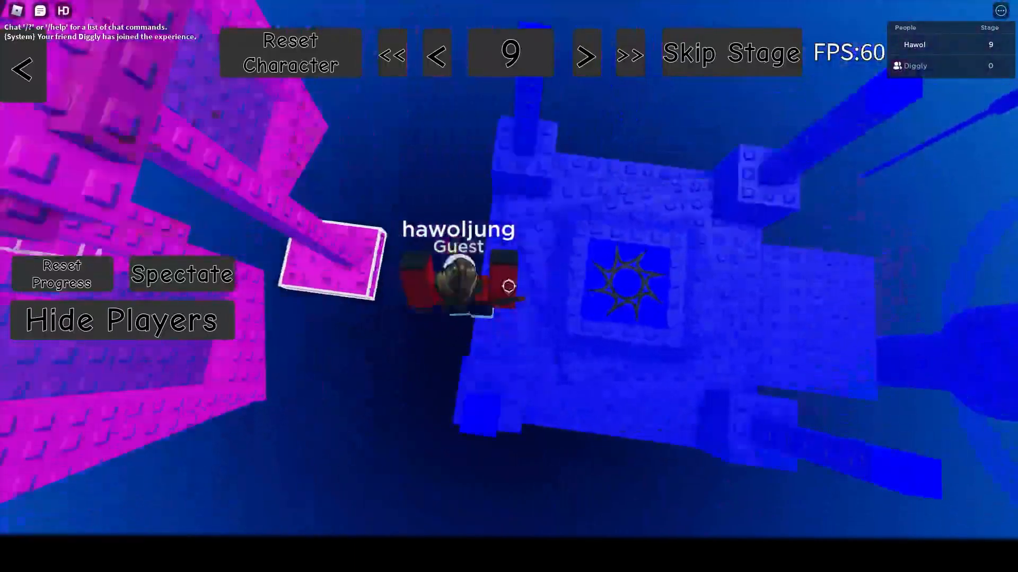
Jump past the pink blocks onto the dark grey checkpoint platform at stage 17.
left_click(583, 53)
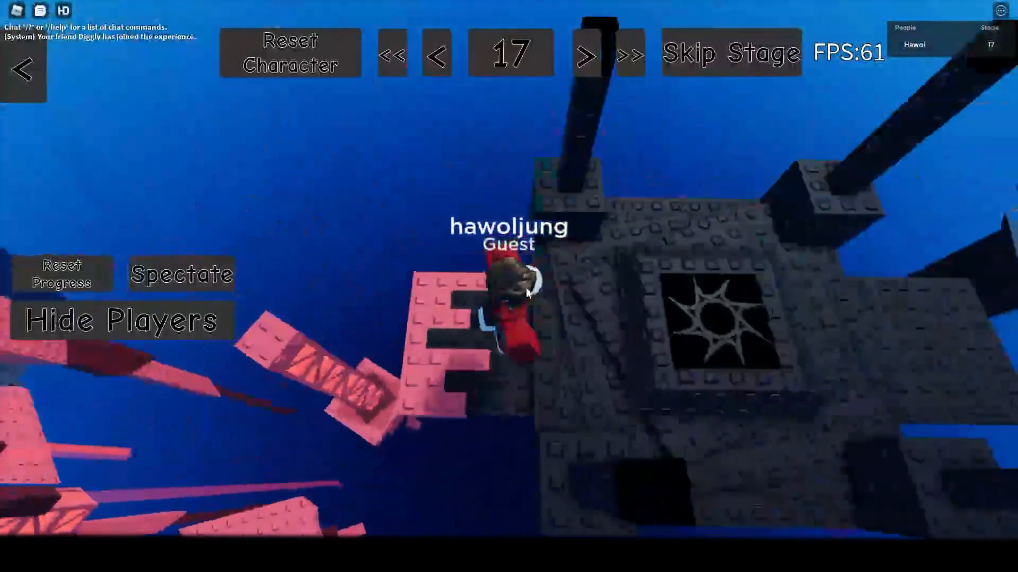
Cross the grey and pale blue brick sections, passing stage 19, to reach stage 23.
left_click(584, 53)
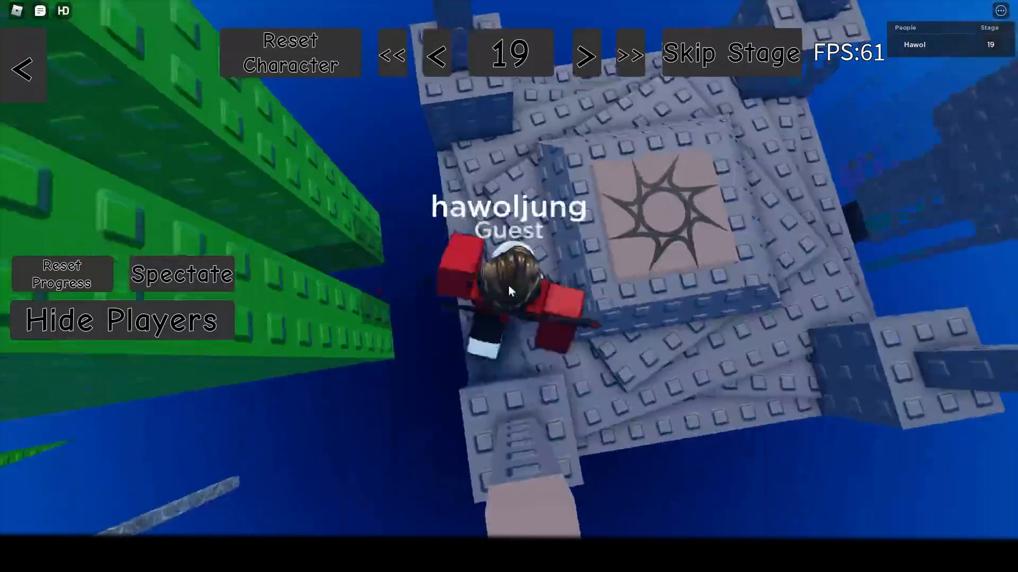
left_click(584, 53)
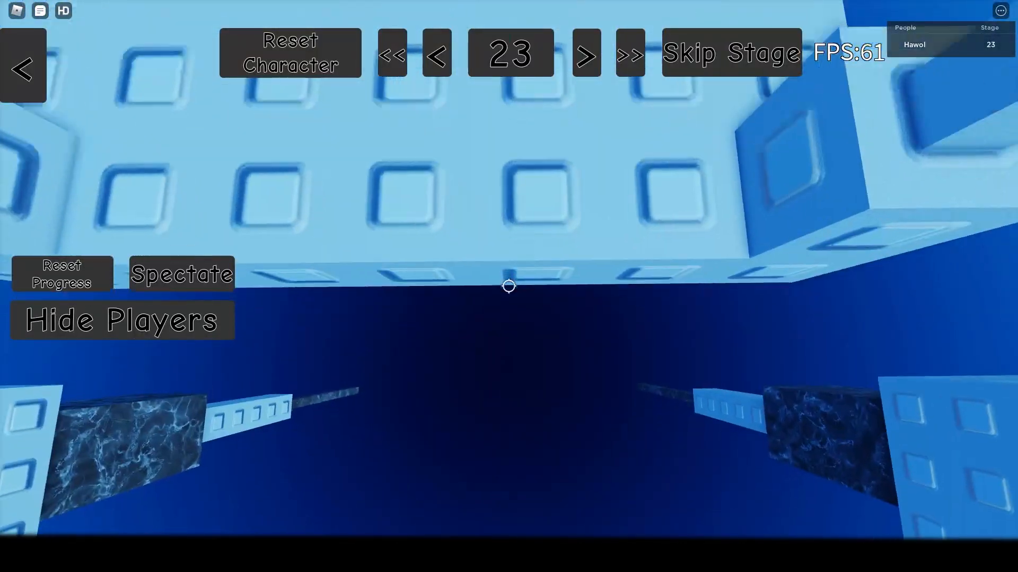
Cross the yellow-green sections and land on the red checkpoint at stage 27.
left_click(583, 53)
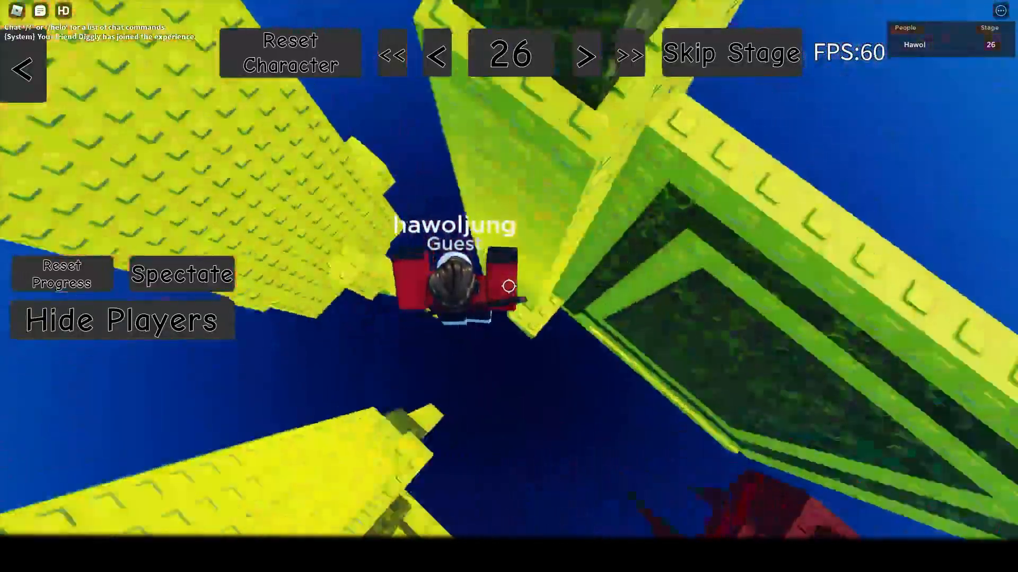
left_click(584, 54)
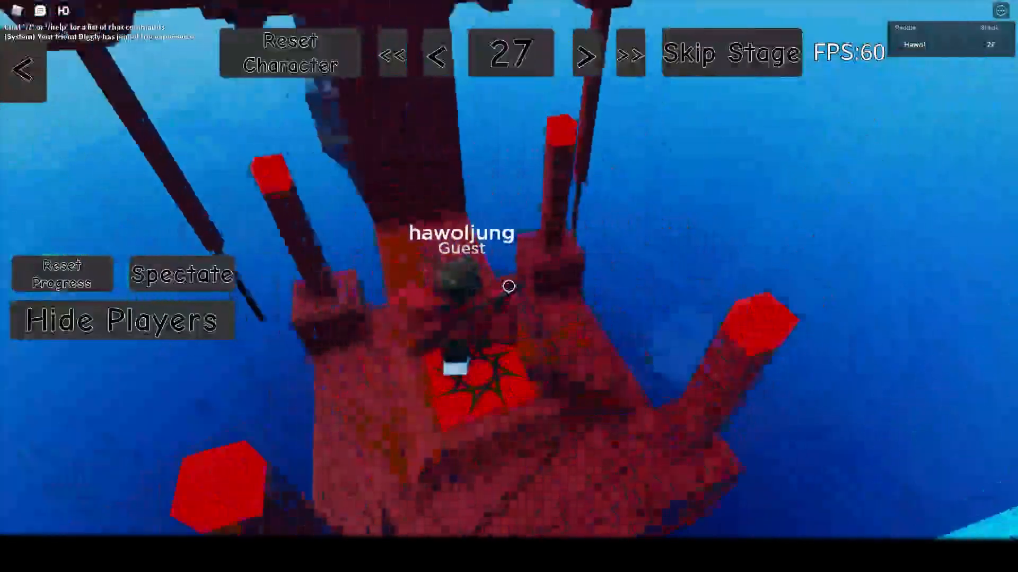